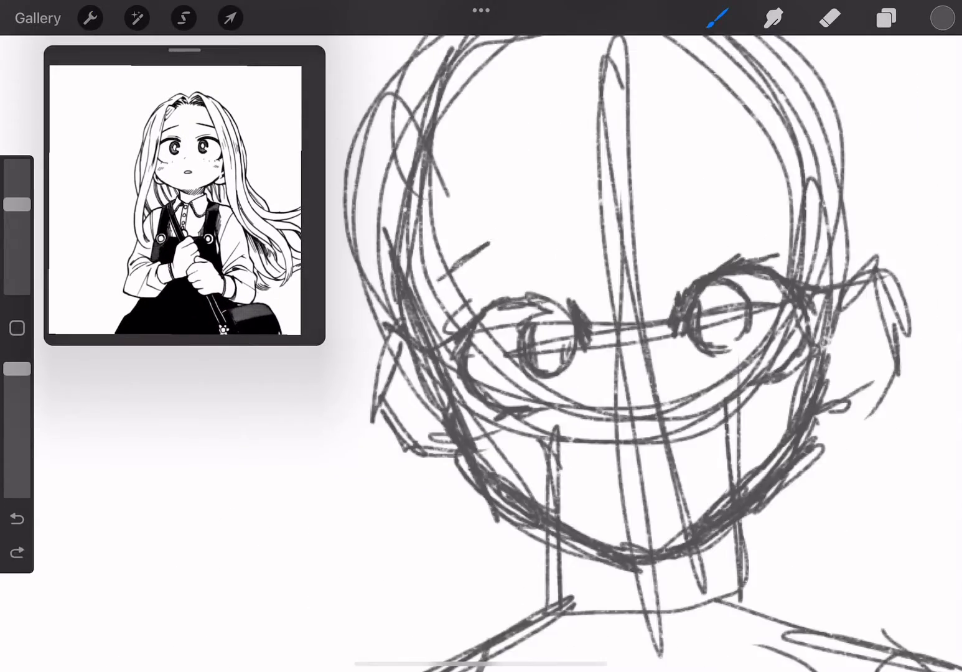
# Step: Lay down loose construction strokes for the girl's head and figure using the pencil brush
pyautogui.click(827, 18)
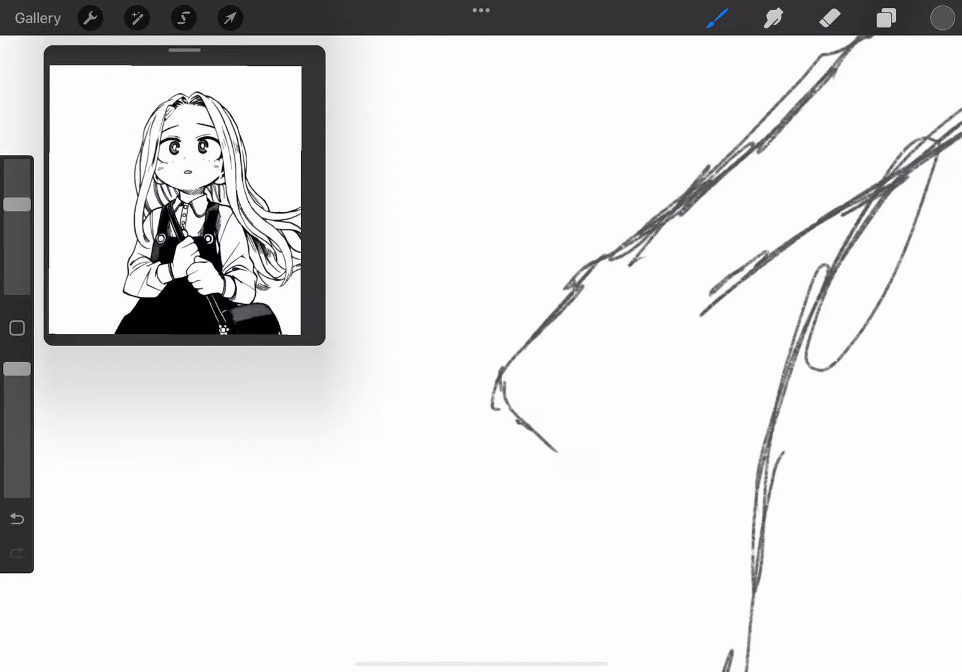
# Step: Draw the face, eyes, long flowing hair and blazer with tie, then switch to the Eraser
pyautogui.click(829, 17)
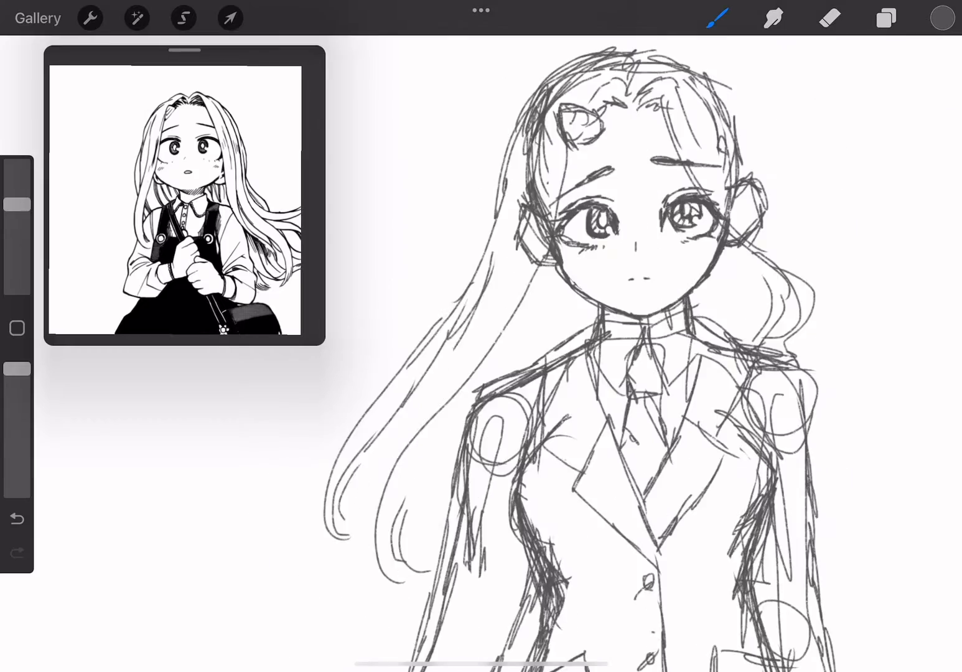
pyautogui.click(828, 17)
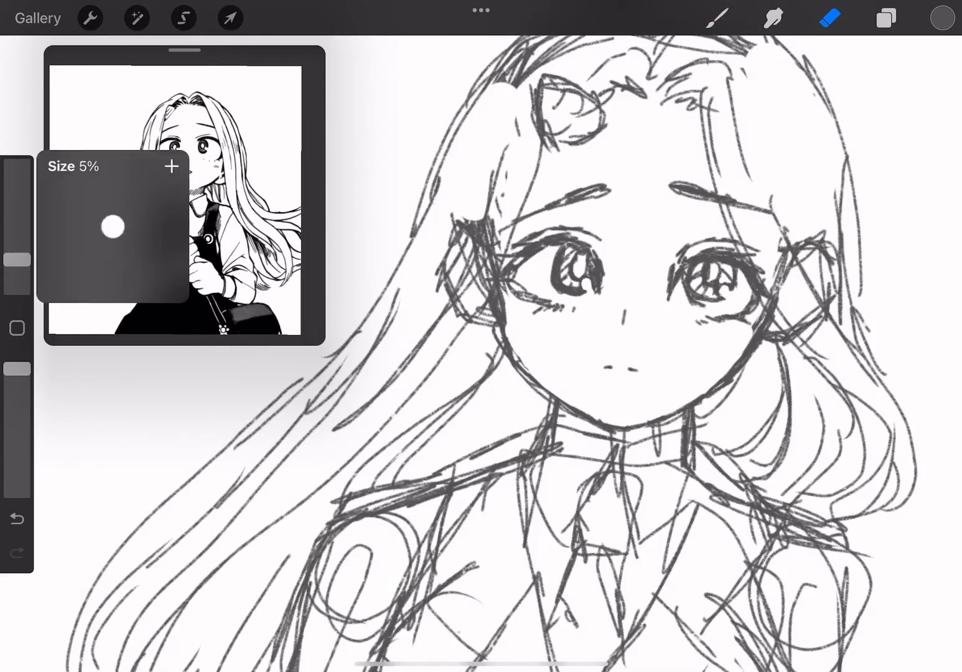